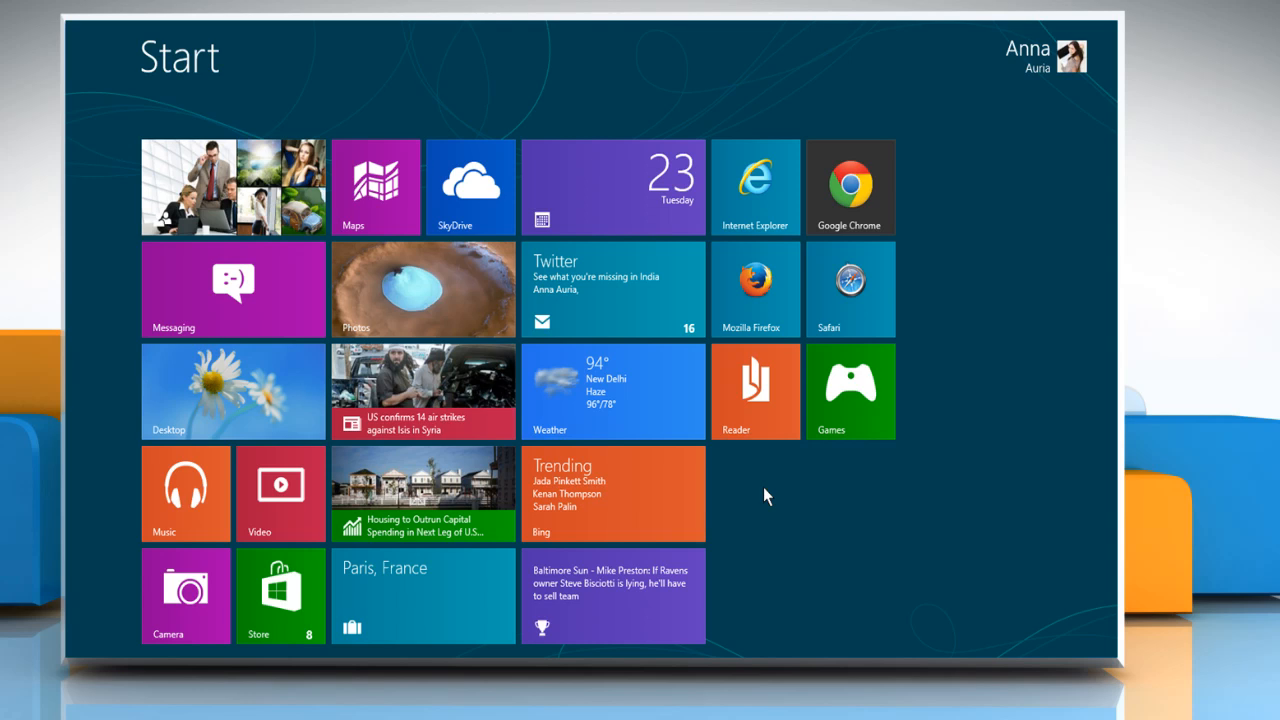
# Search the Start screen for gpedit.msc to launch the Local Group Policy Editor
pyautogui.write('g')
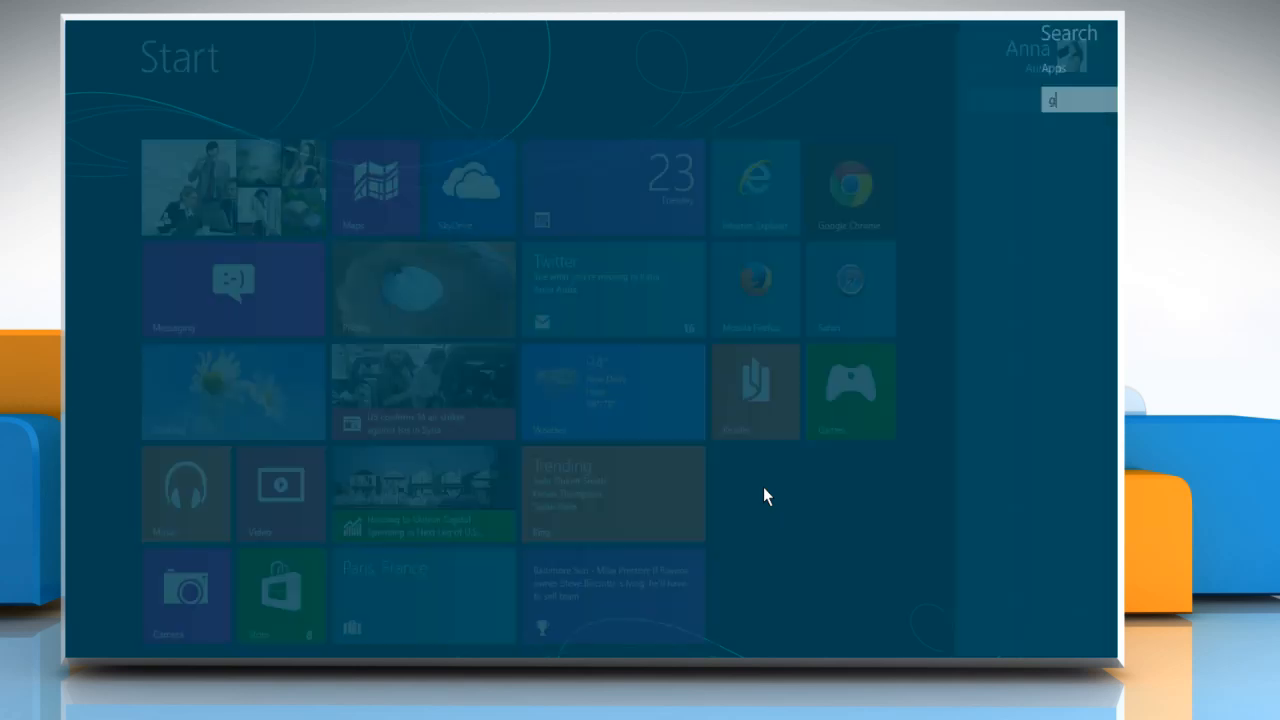
pyautogui.write('pedit.msc')
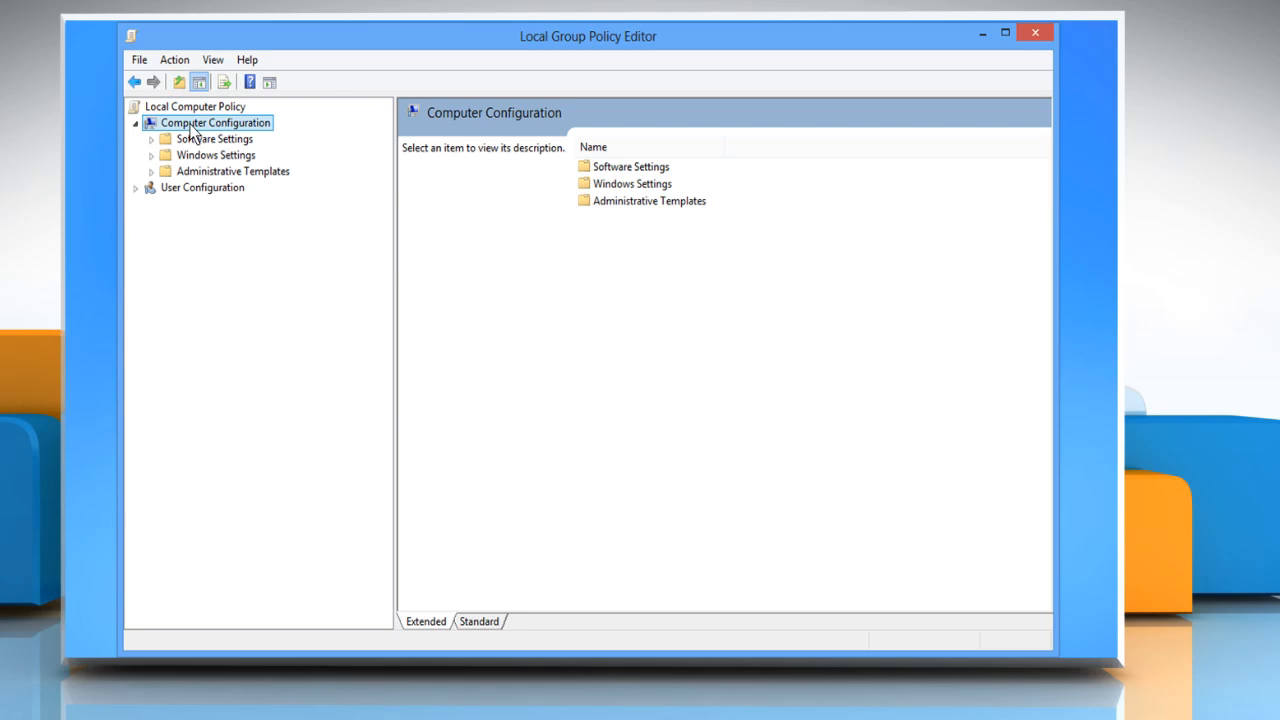
pyautogui.moveTo(236, 184)
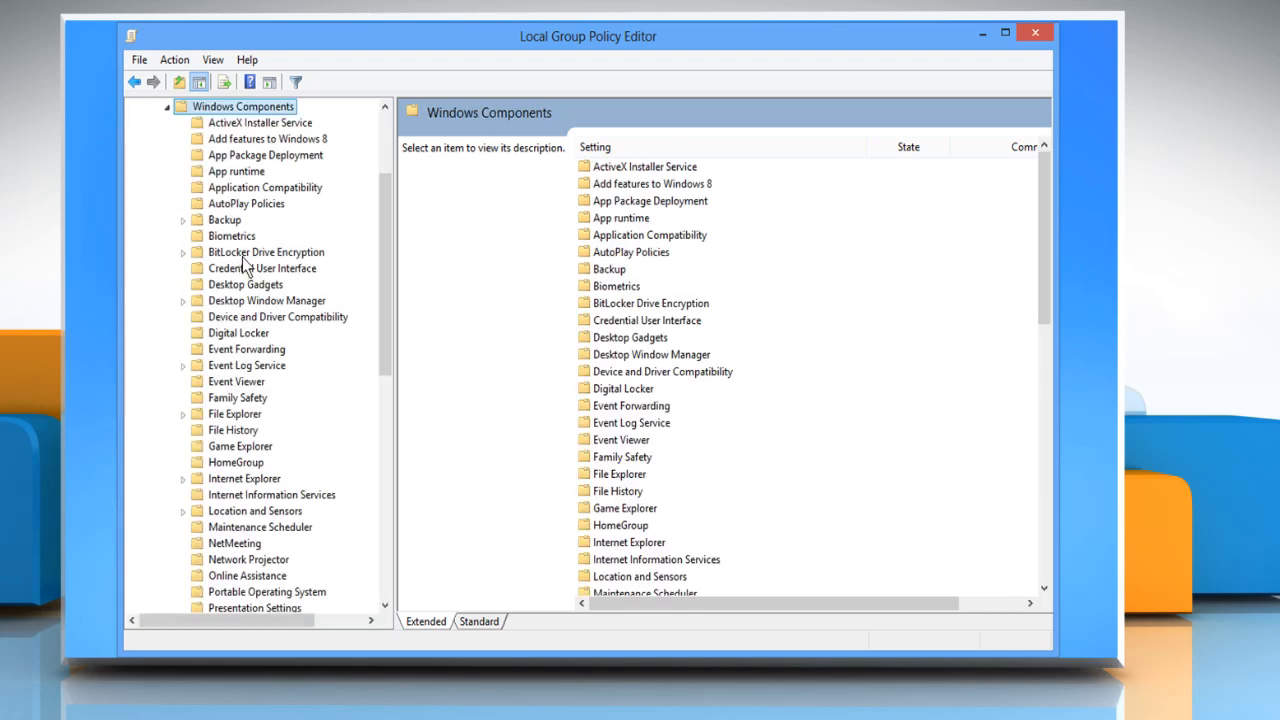
# Under Windows Components > File Explorer, bring up the Configure Windows SmartScreen policy for editing
pyautogui.click(234, 412)
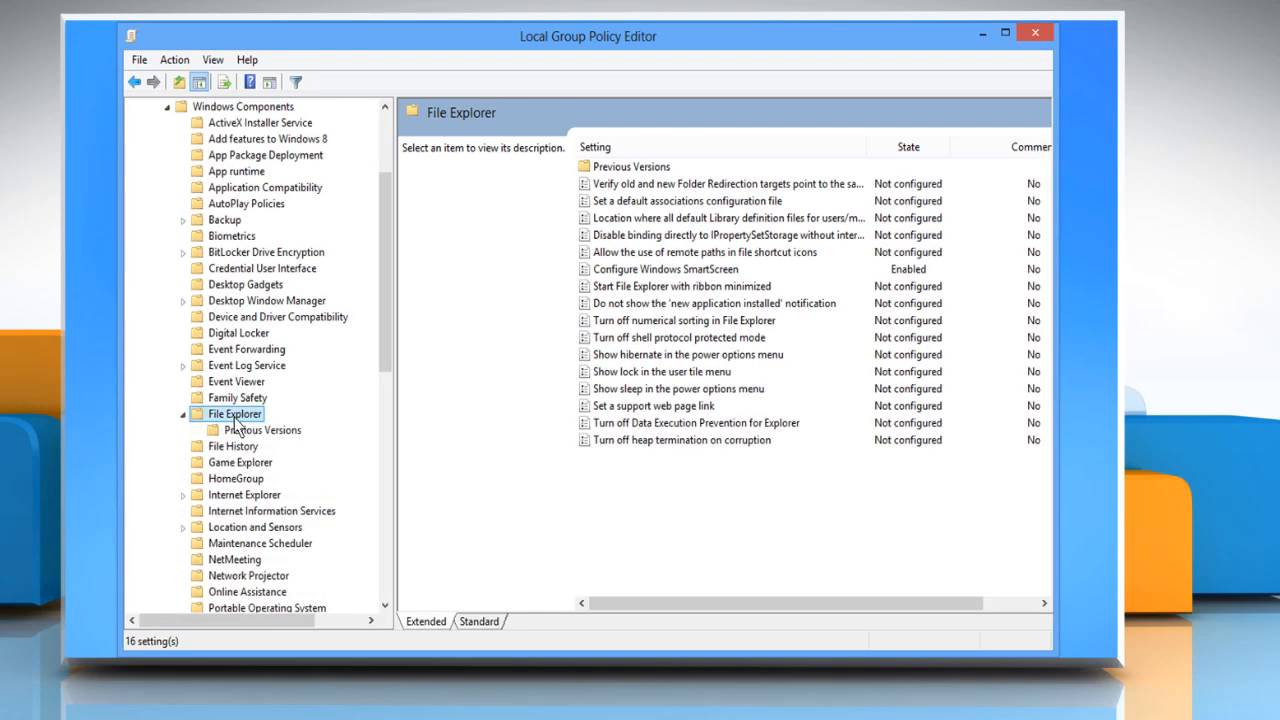
pyautogui.moveTo(350, 422)
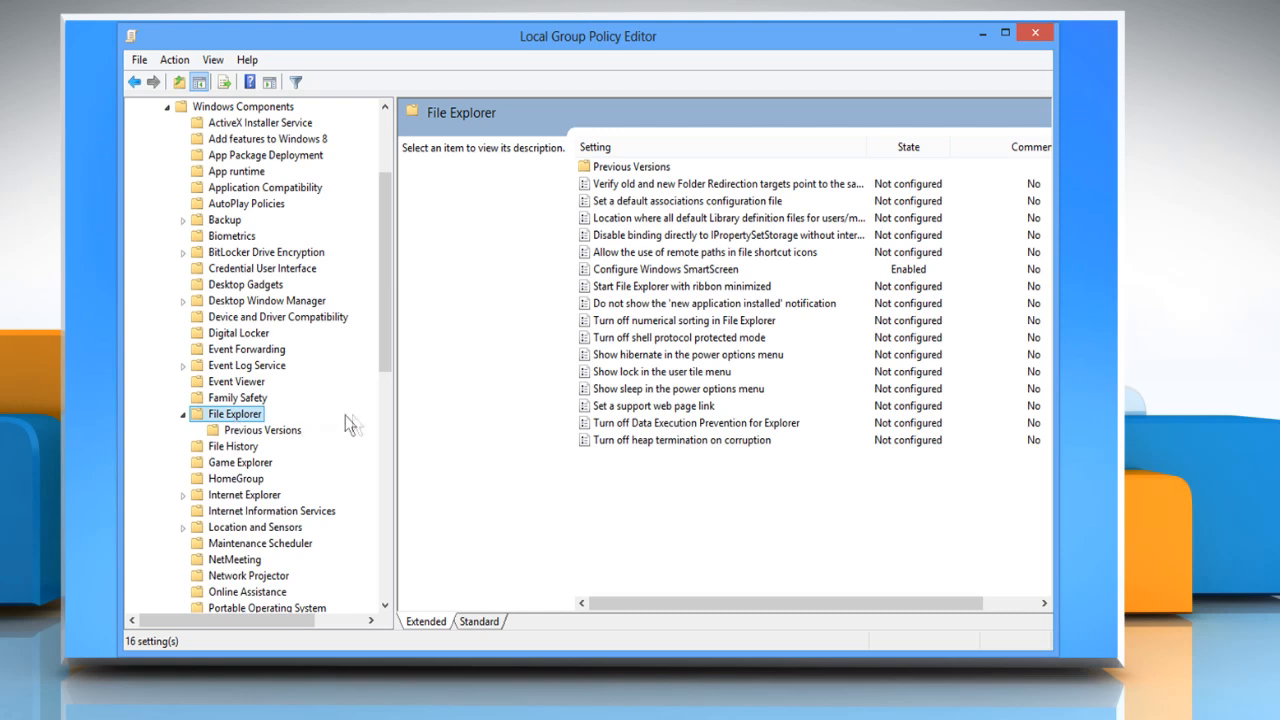
pyautogui.moveTo(628, 278)
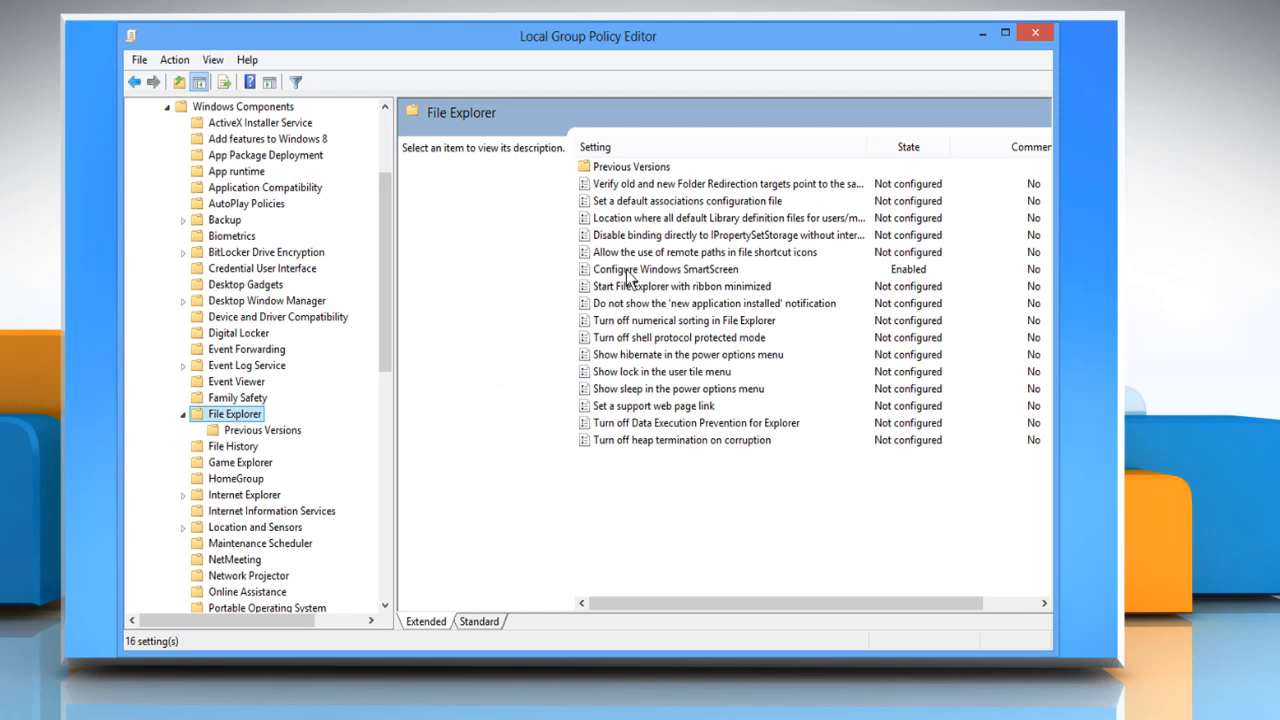
pyautogui.doubleClick(668, 268)
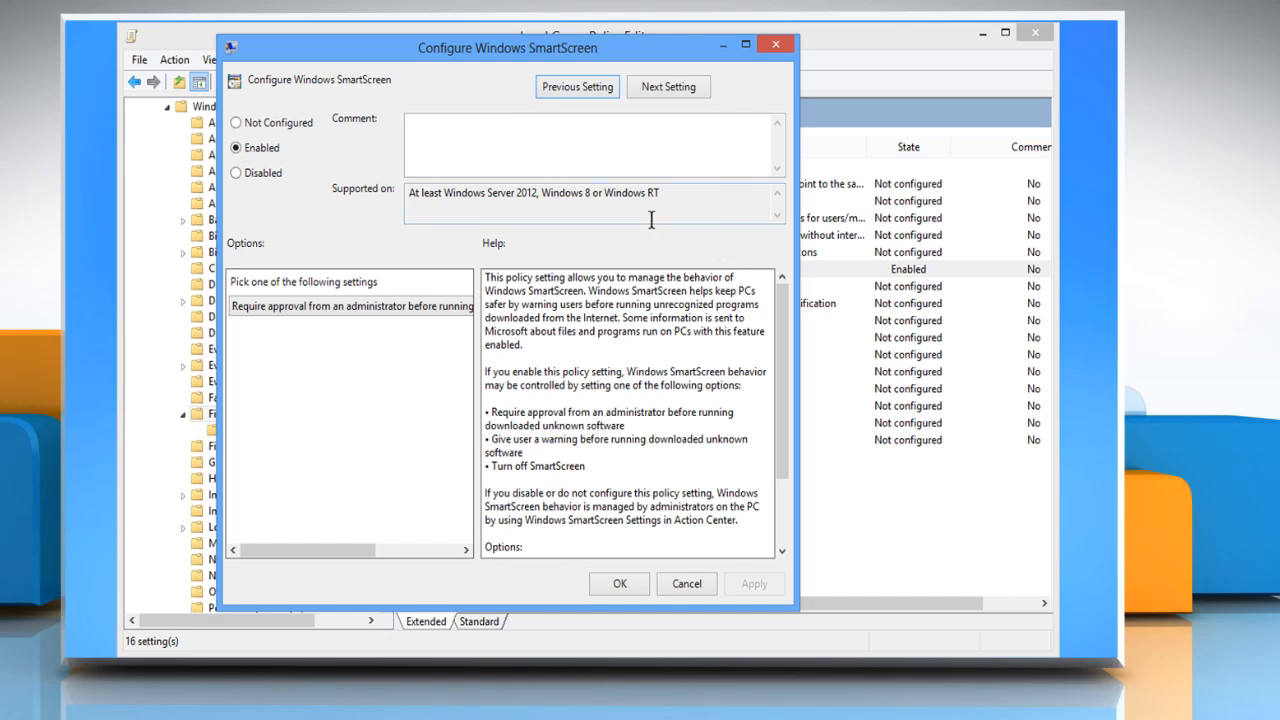
pyautogui.moveTo(330, 204)
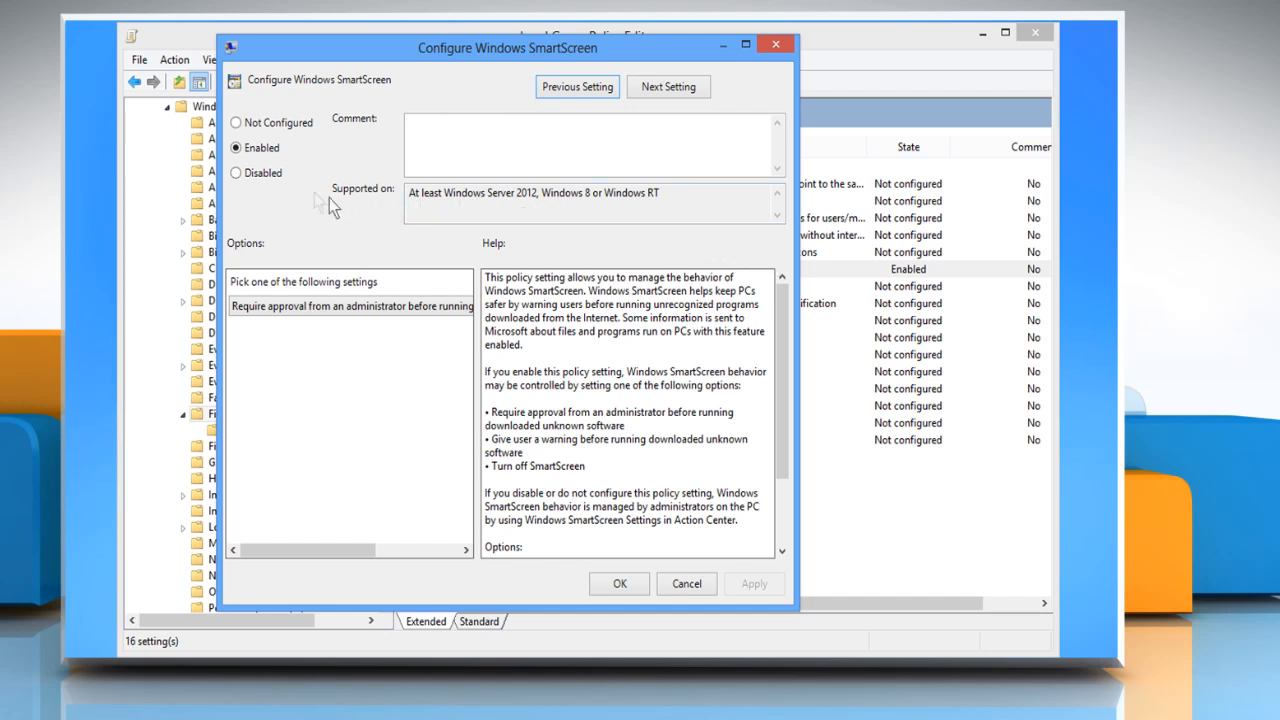
# Set Configure Windows SmartScreen to Disabled, confirm with OK, and close the editor
pyautogui.click(236, 172)
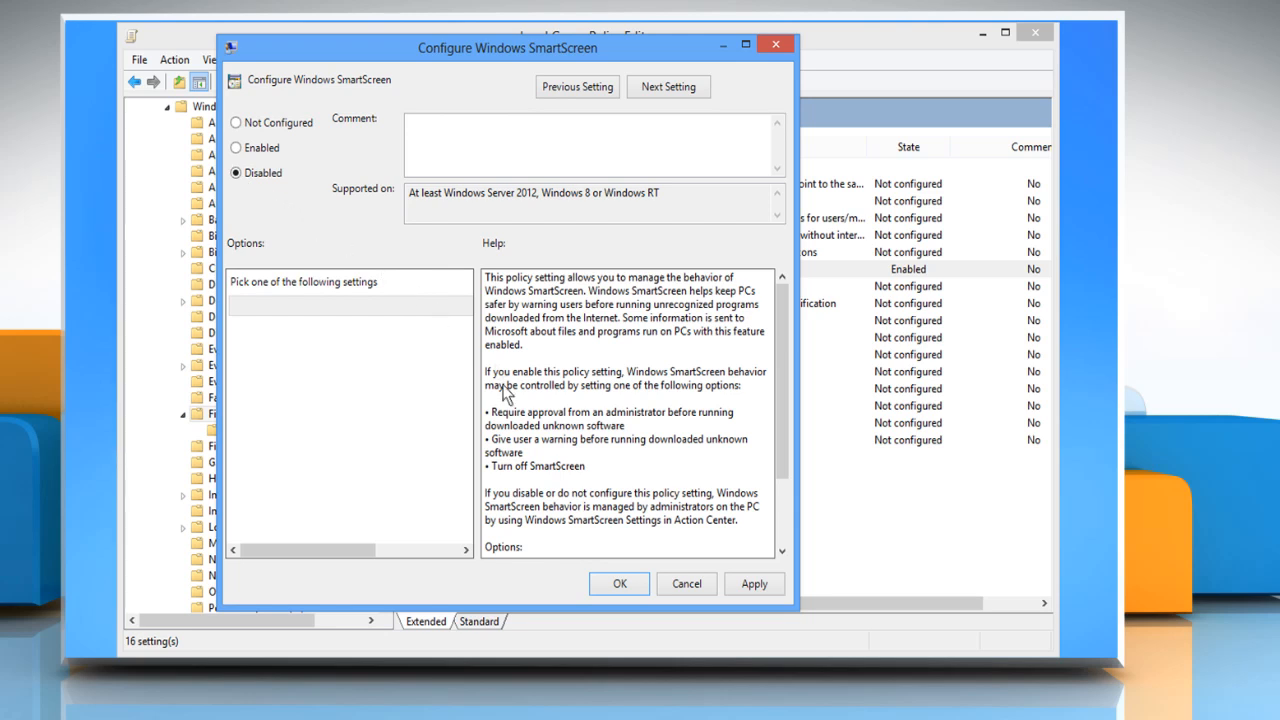
pyautogui.click(618, 584)
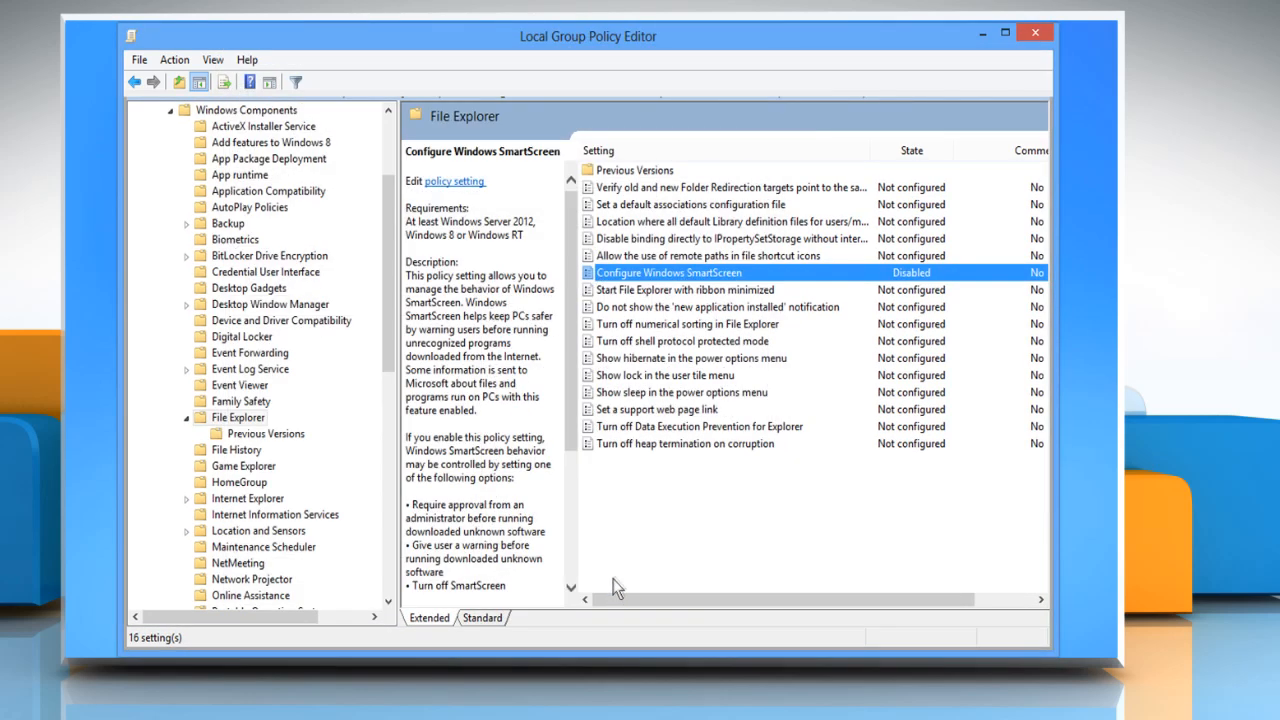
pyautogui.moveTo(790, 516)
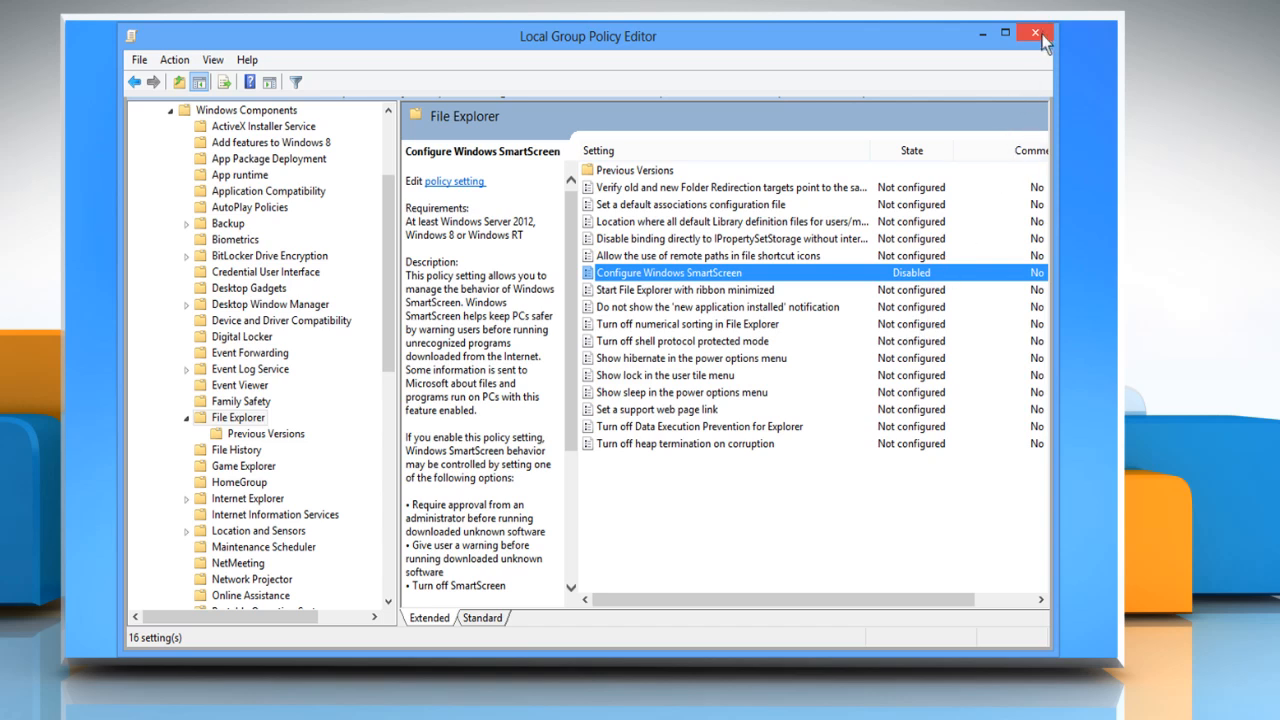
pyautogui.click(1036, 32)
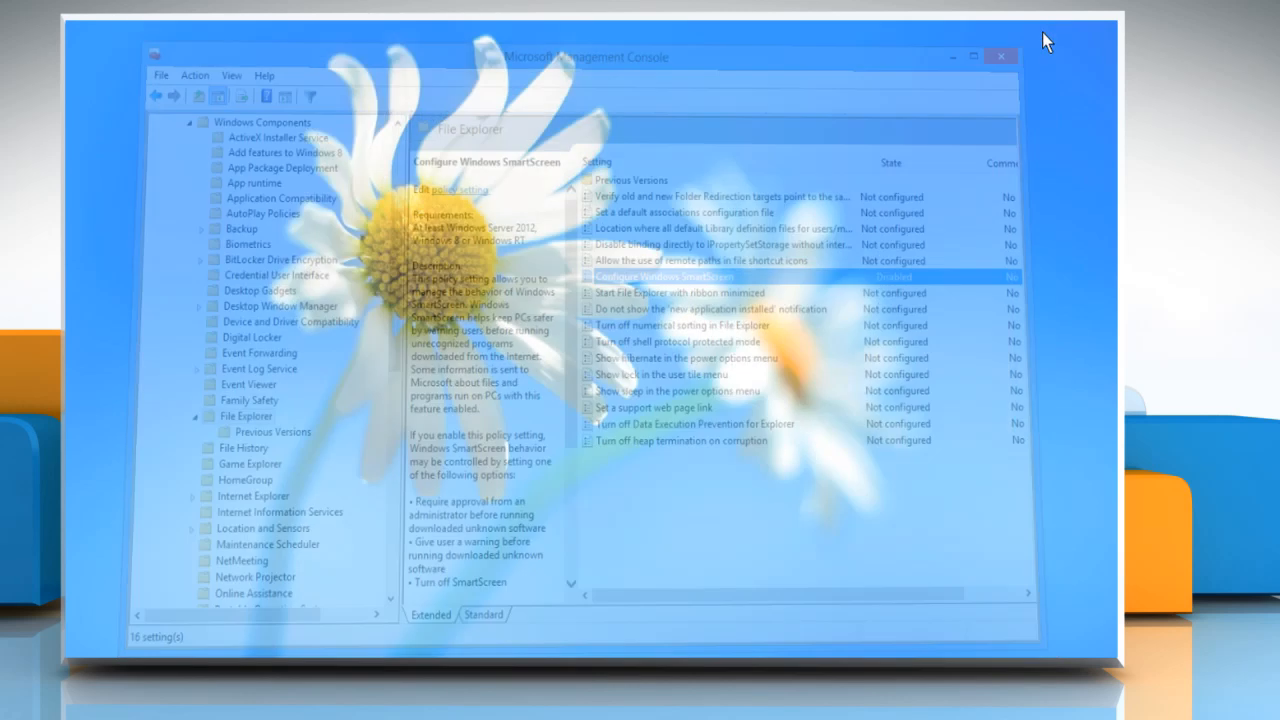
# Launch the Registry Editor by entering regedit in the Run dialog from the corner menu
pyautogui.click(1000, 56)
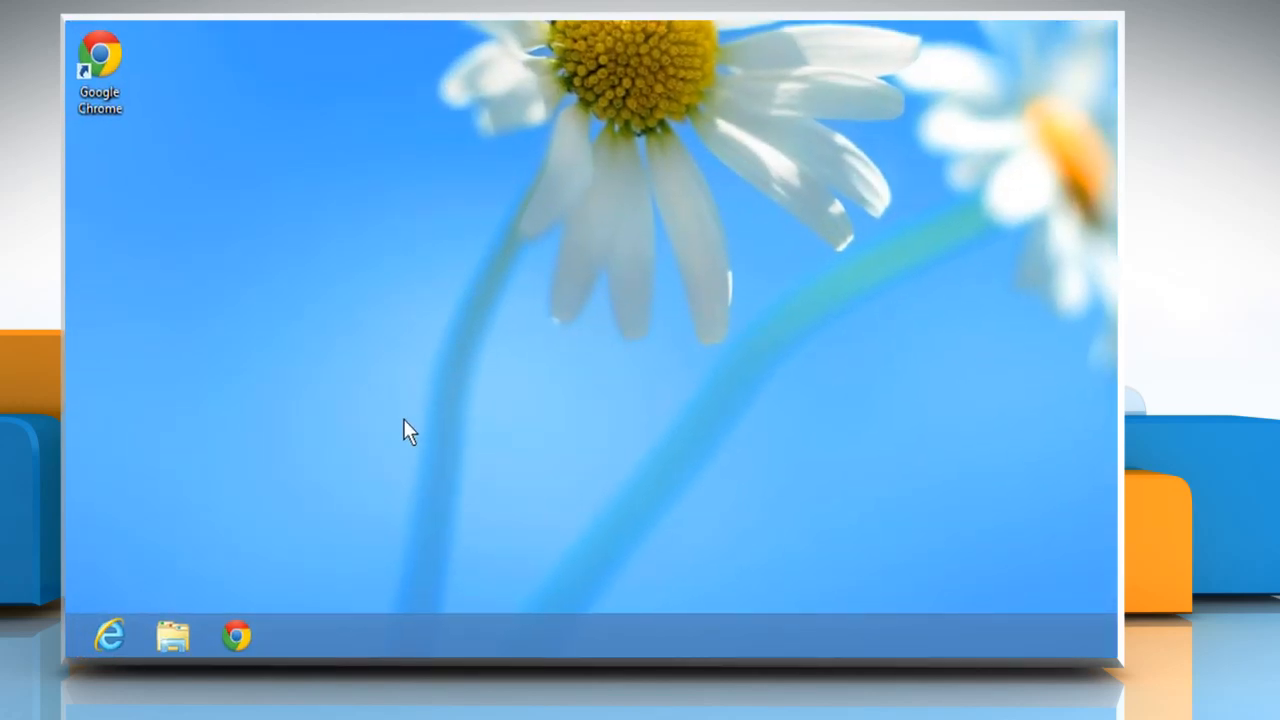
pyautogui.moveTo(164, 580)
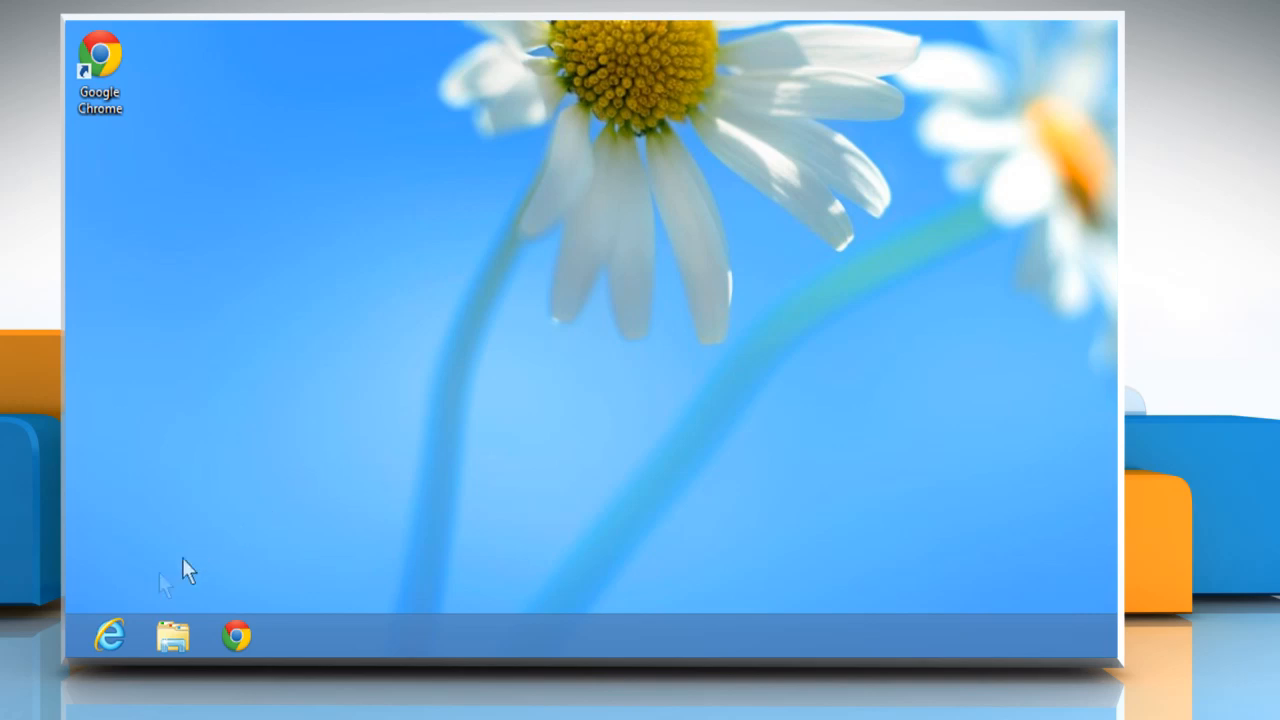
pyautogui.rightClick(80, 640)
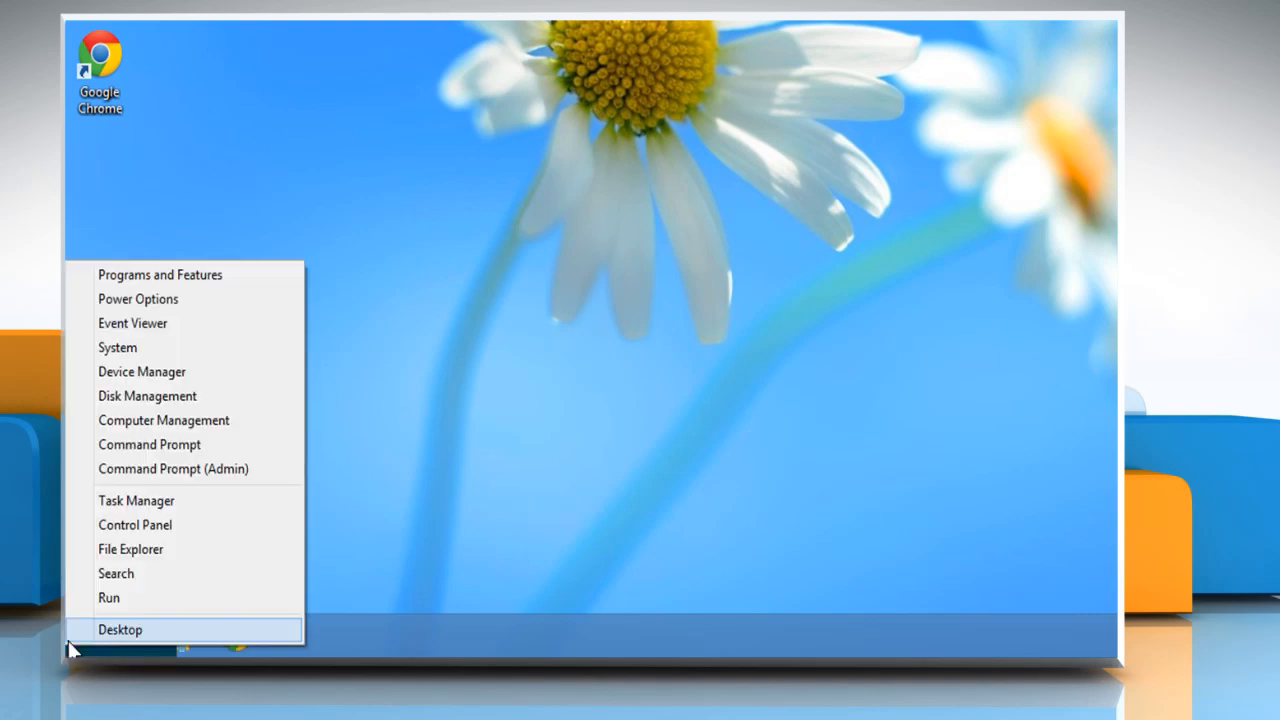
pyautogui.moveTo(108, 596)
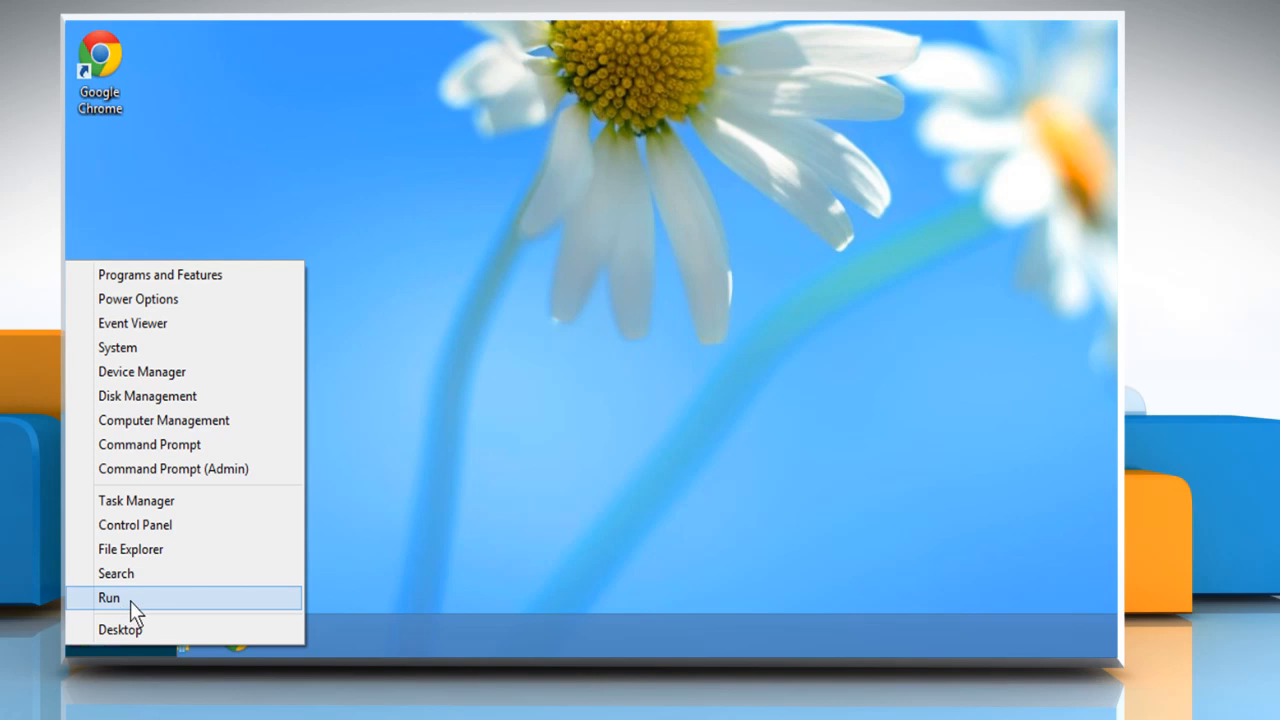
pyautogui.click(108, 596)
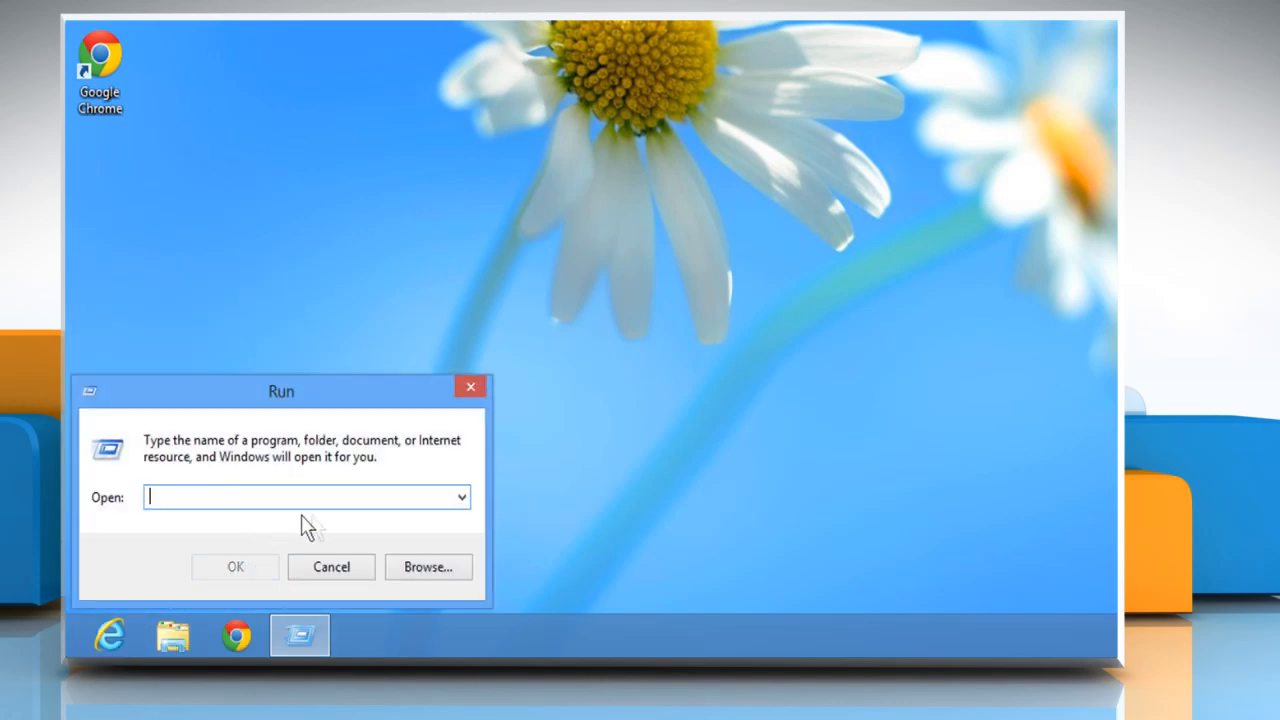
pyautogui.write('regedit.exe')
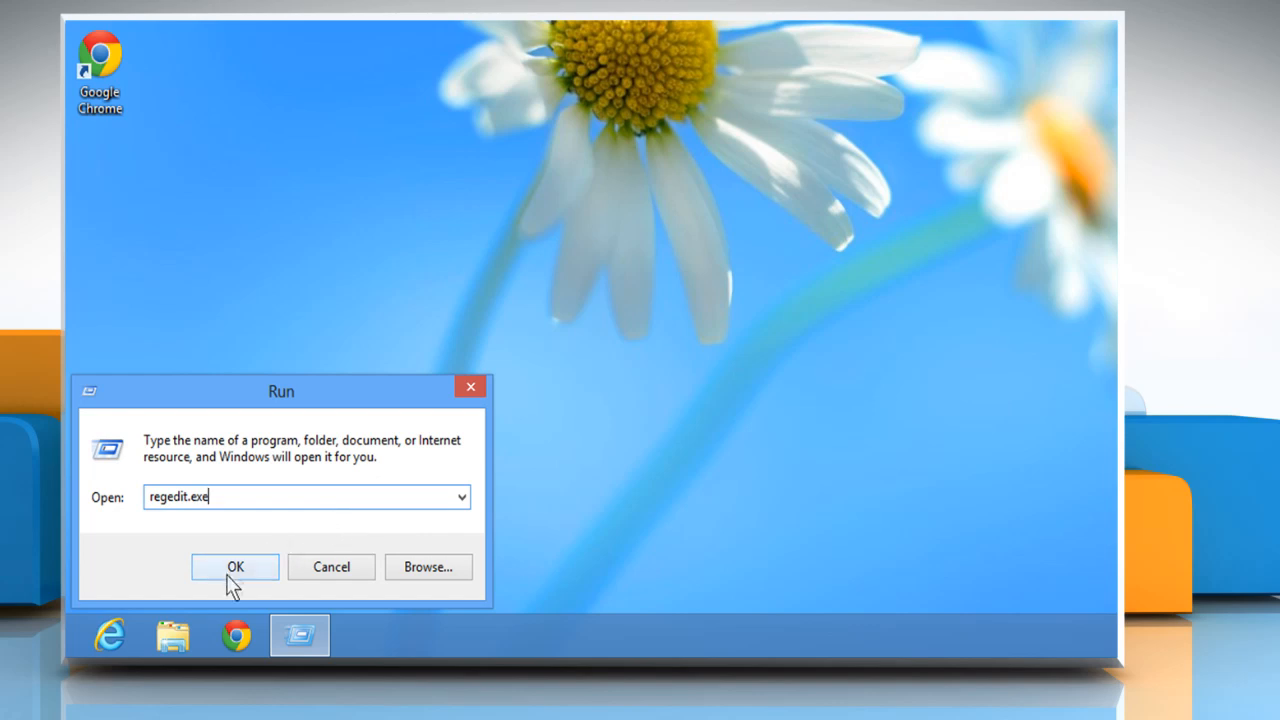
pyautogui.click(236, 568)
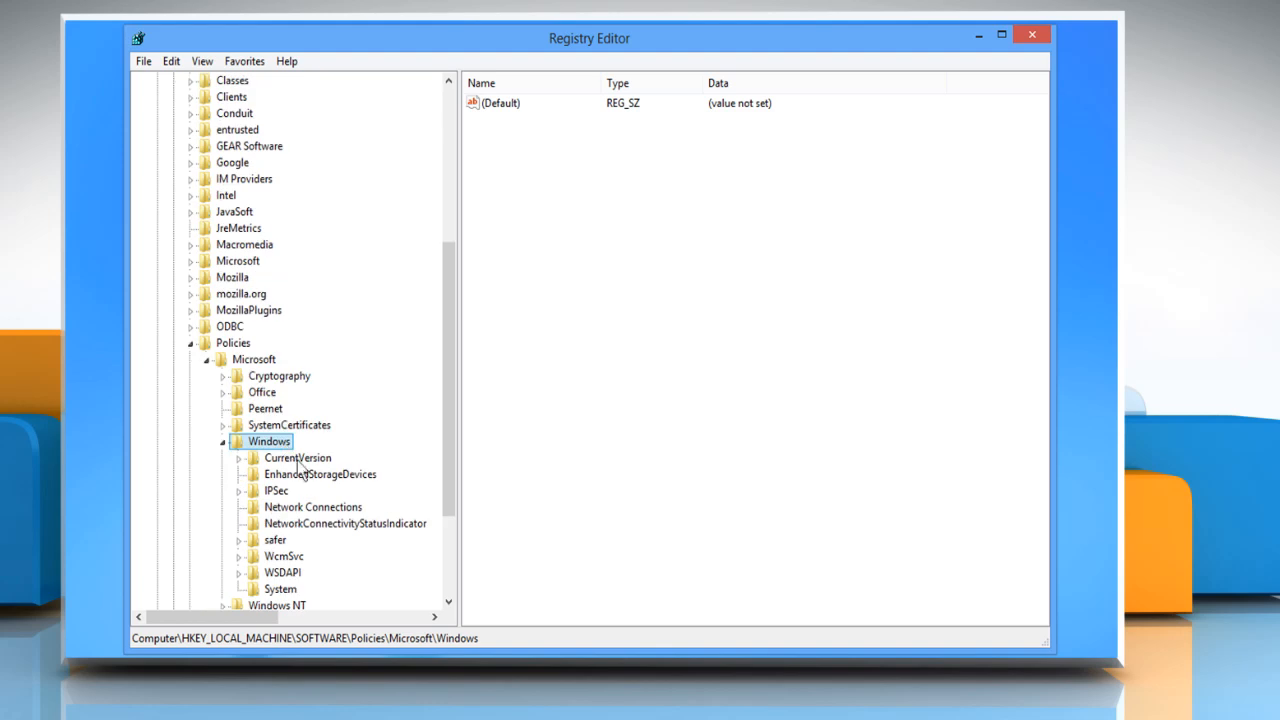
# Delete the EnableSmartScreen value from HKLM\SOFTWARE\Policies\Microsoft\Windows\System and close Registry Editor
pyautogui.click(280, 588)
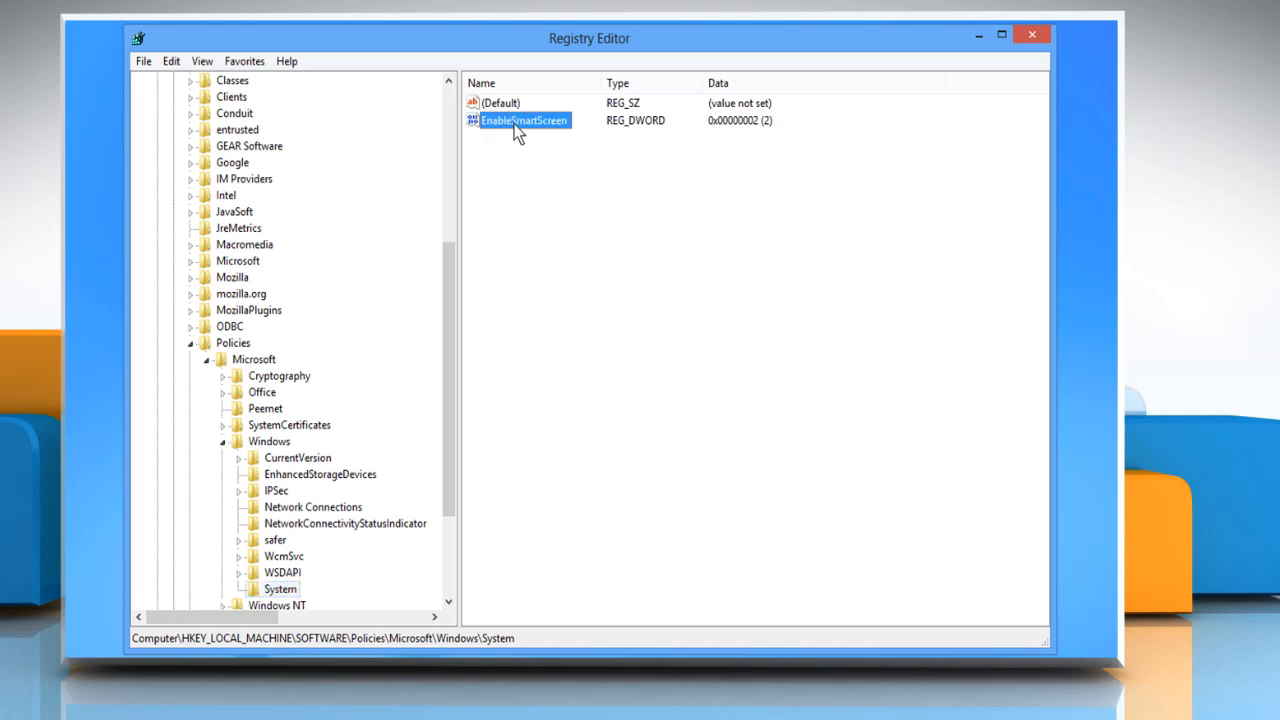
pyautogui.rightClick(524, 120)
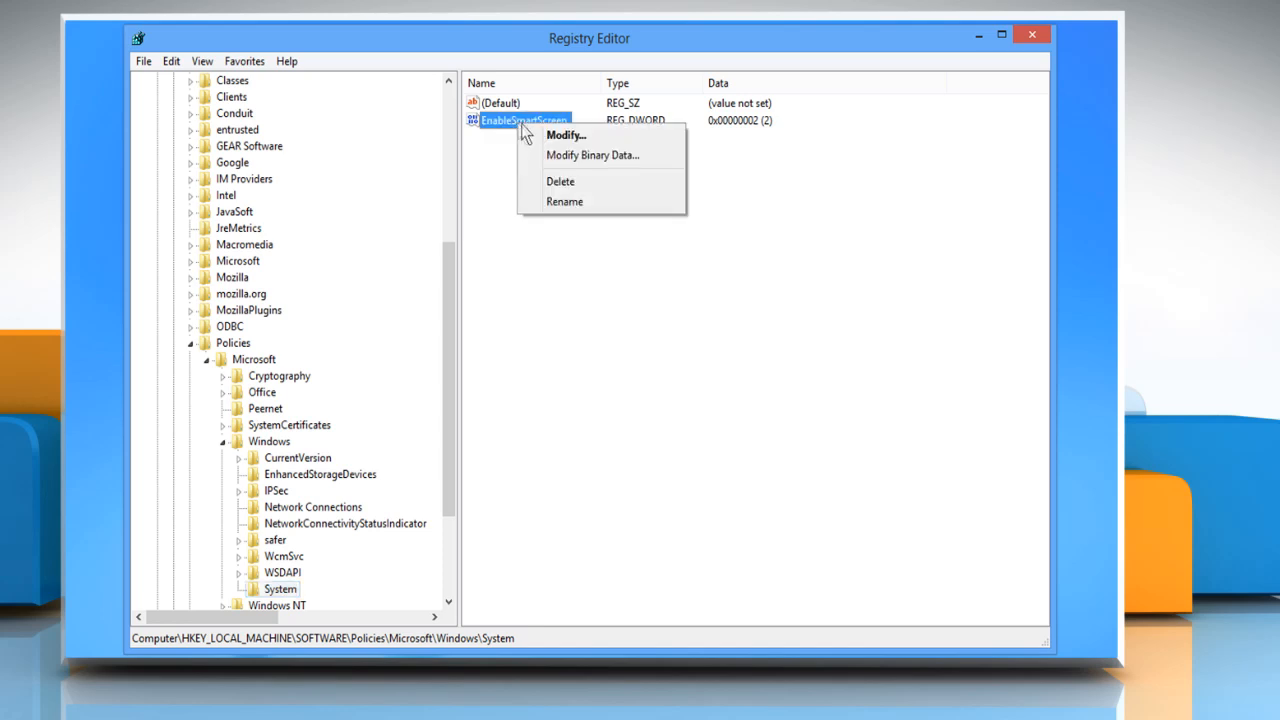
pyautogui.click(560, 180)
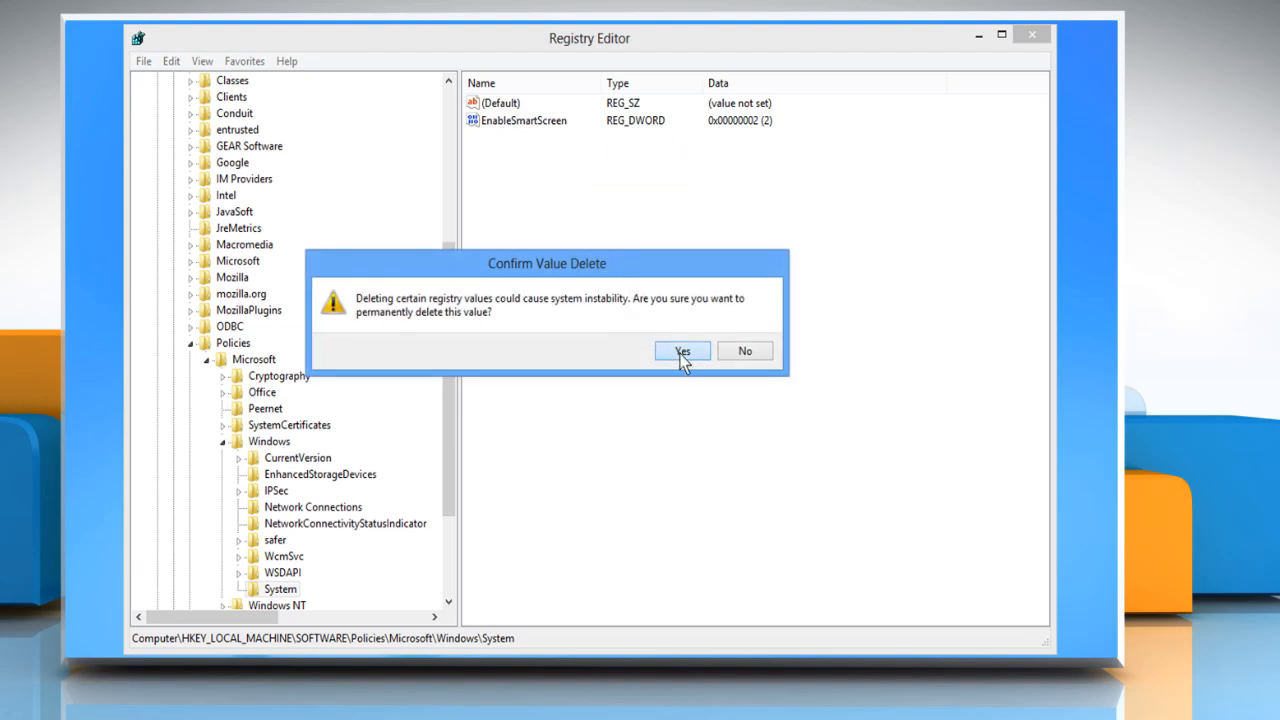
pyautogui.click(682, 352)
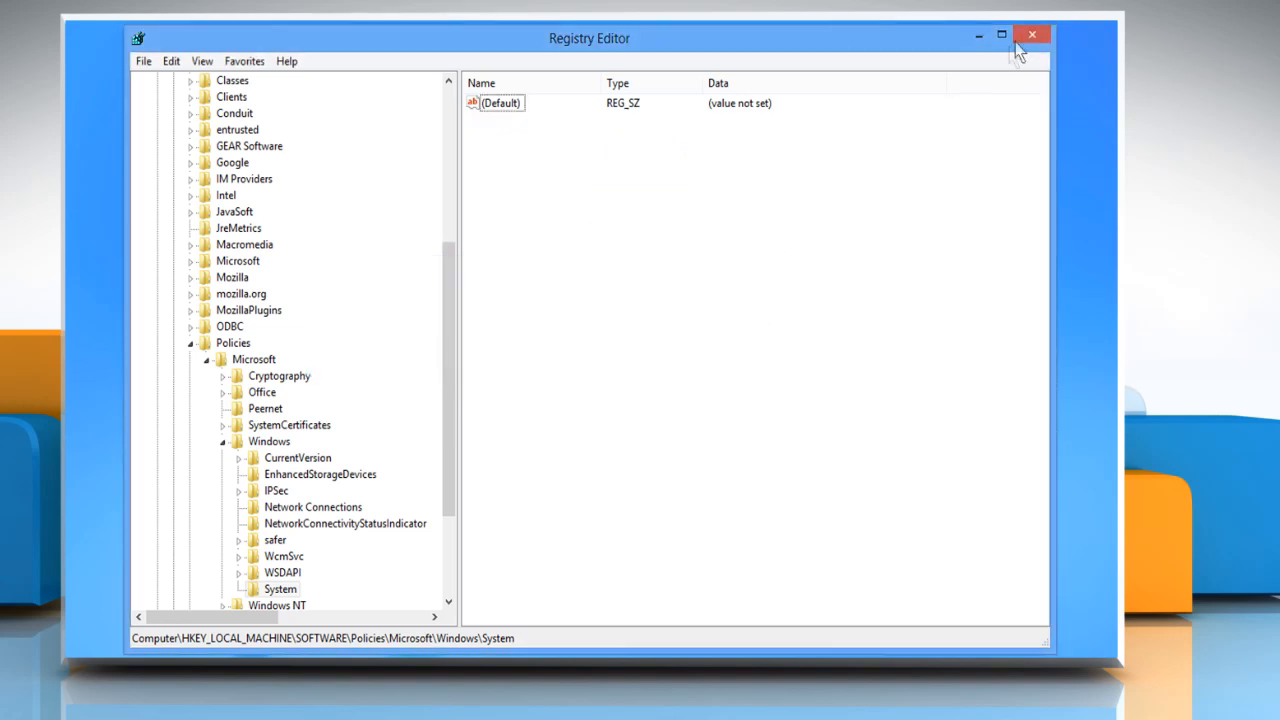
pyautogui.click(1032, 36)
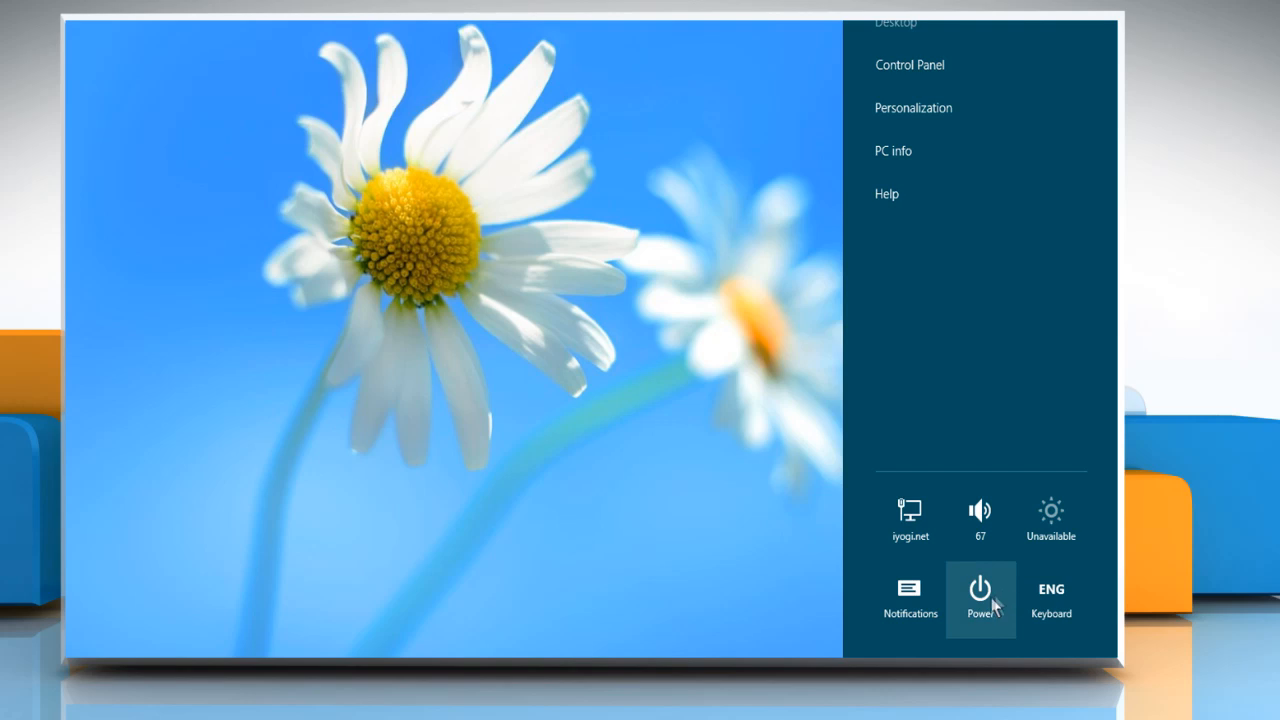
# Show the Power options in the Settings charm to restart the computer
pyautogui.click(980, 596)
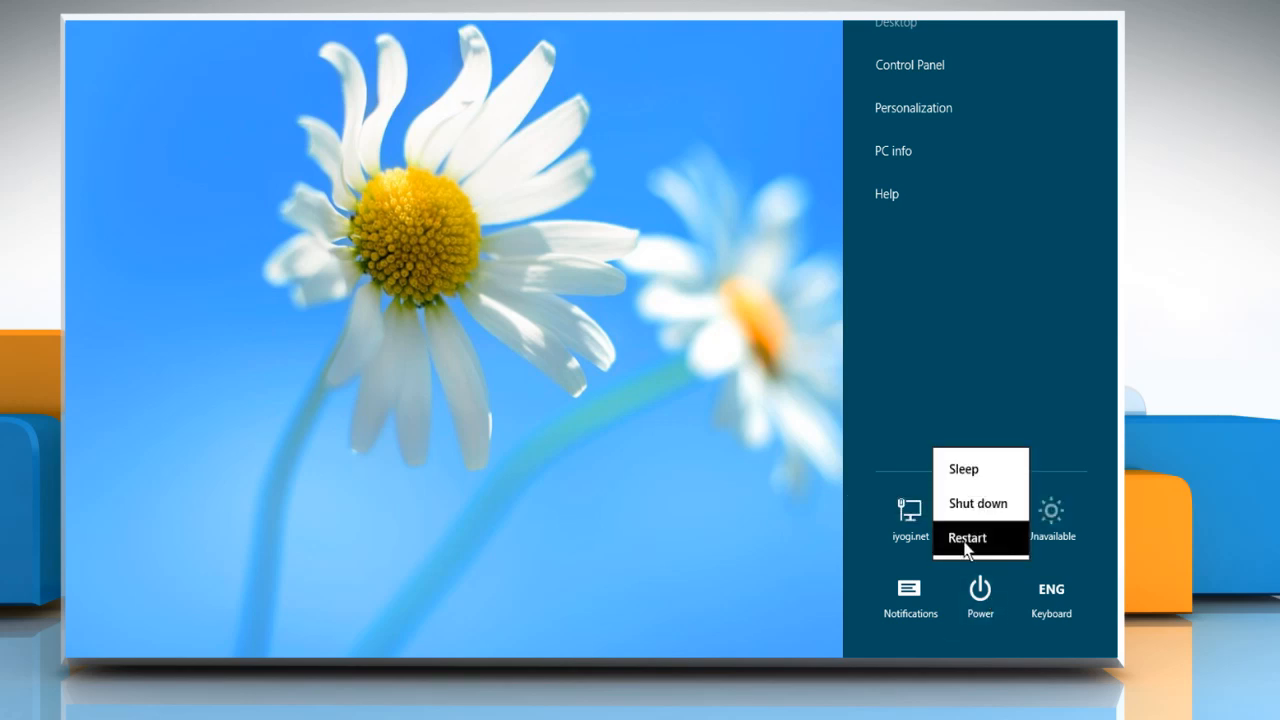